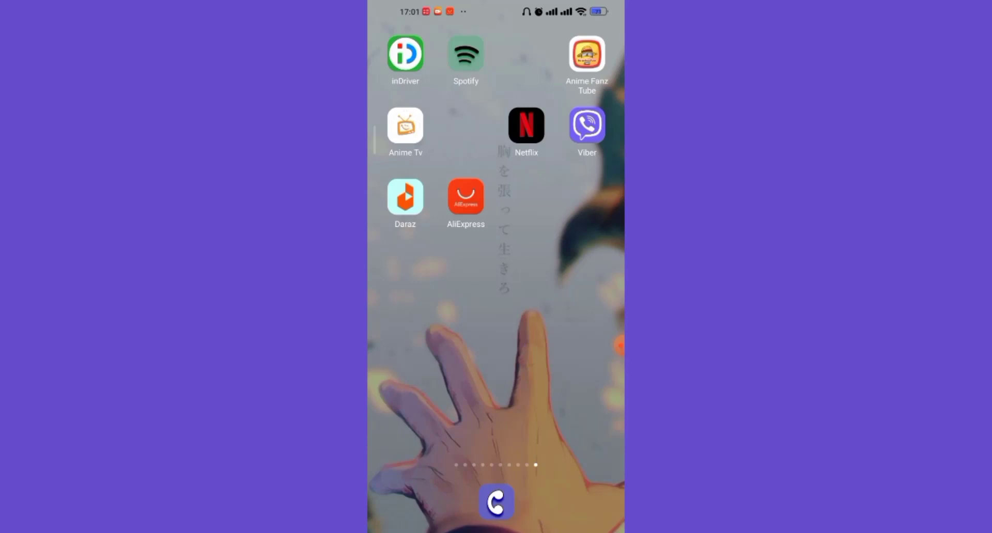
Launch AliExpress and go to the Account page showing the sign-in prompt
click(466, 197)
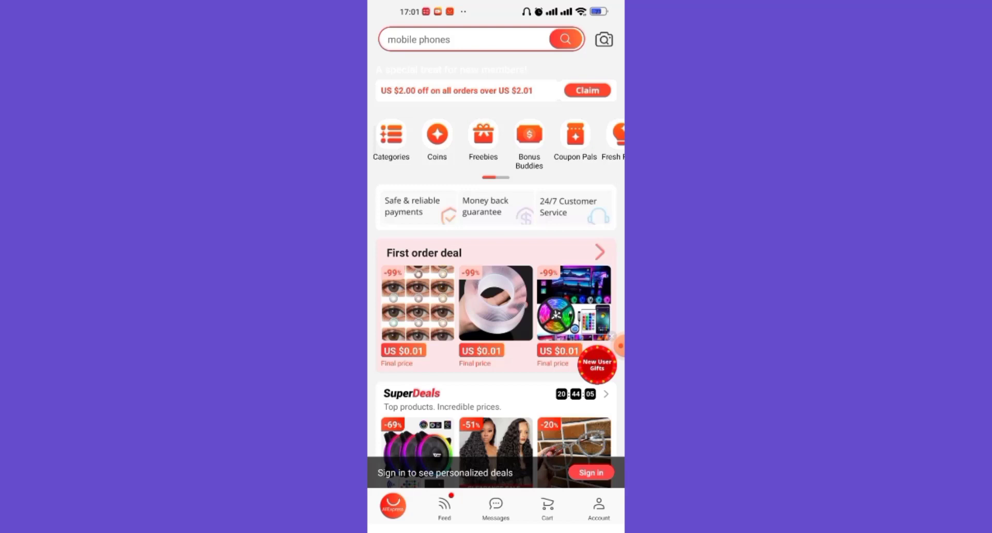
click(598, 507)
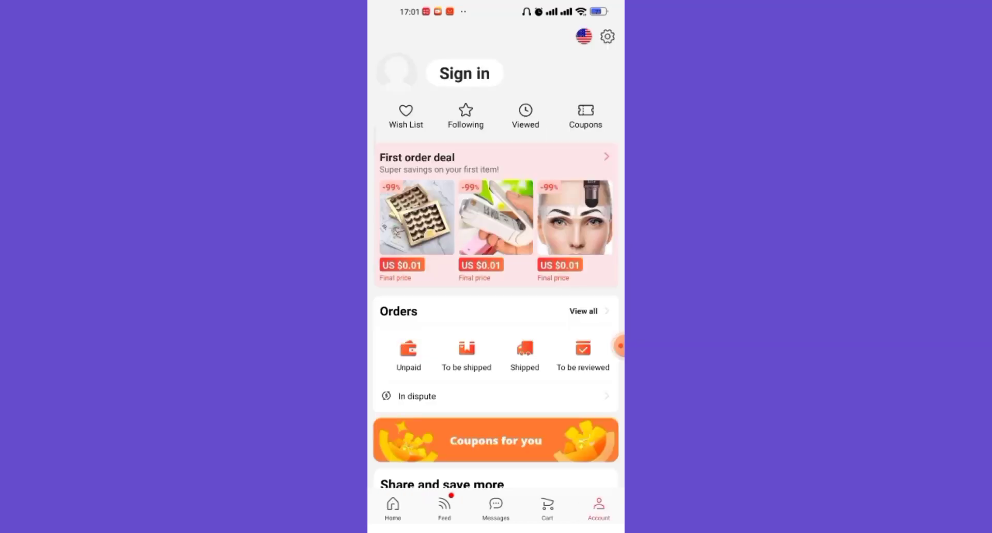